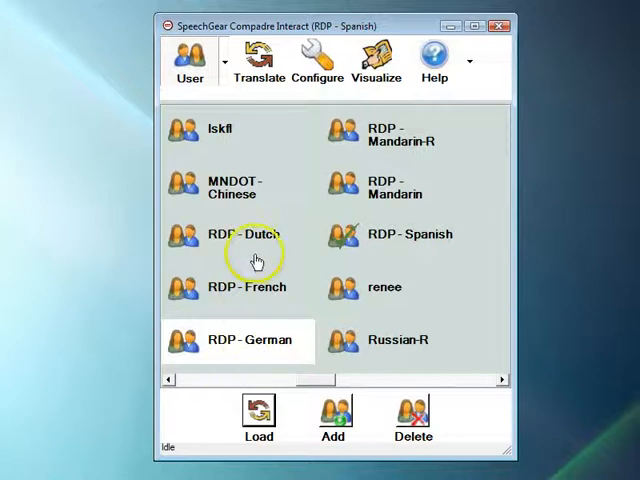
mouse_move(412, 356)
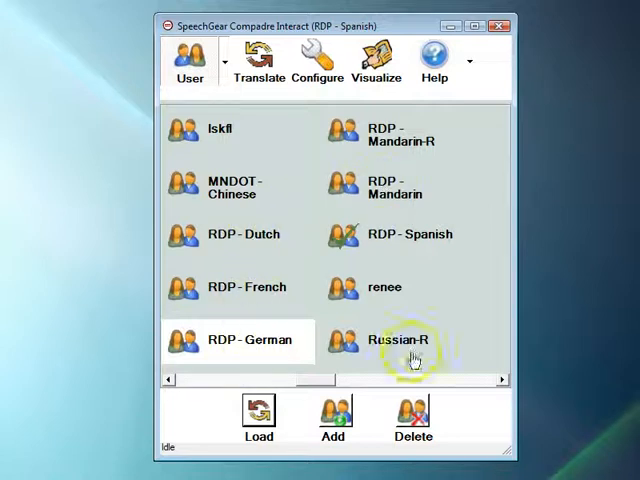
mouse_move(396, 240)
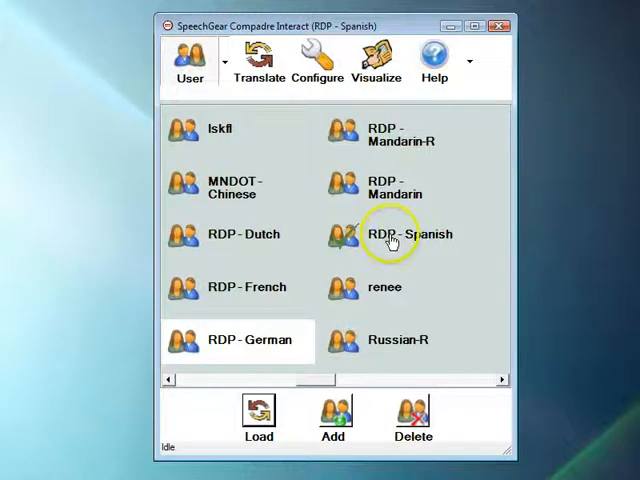
- Load the RDP - Spanish profile so the English and Spanish panes appear
click(408, 234)
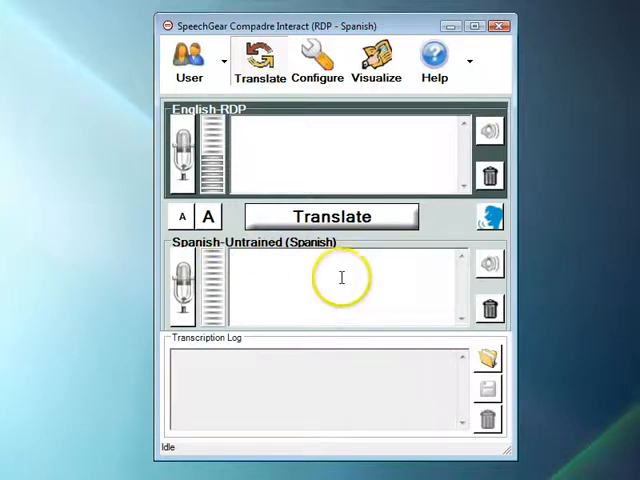
mouse_move(264, 270)
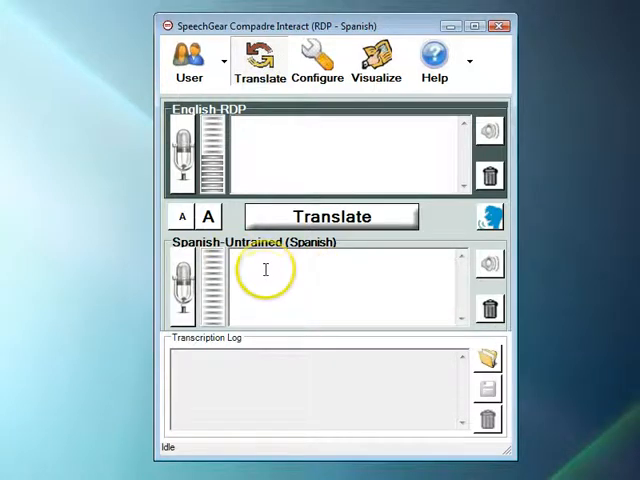
mouse_move(284, 312)
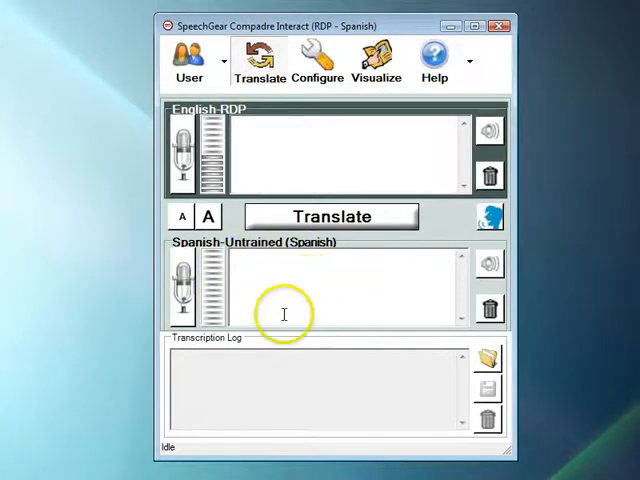
mouse_move(312, 304)
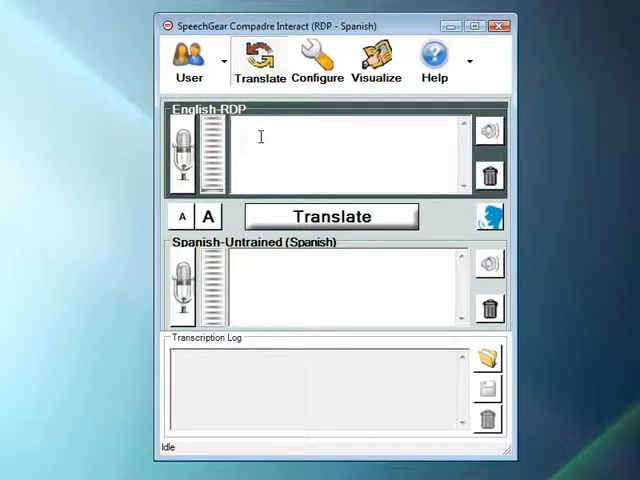
- Translate the English phrase 'How are you?' into Spanish, logging '¿Cómo es usted?'
text(How are you?)
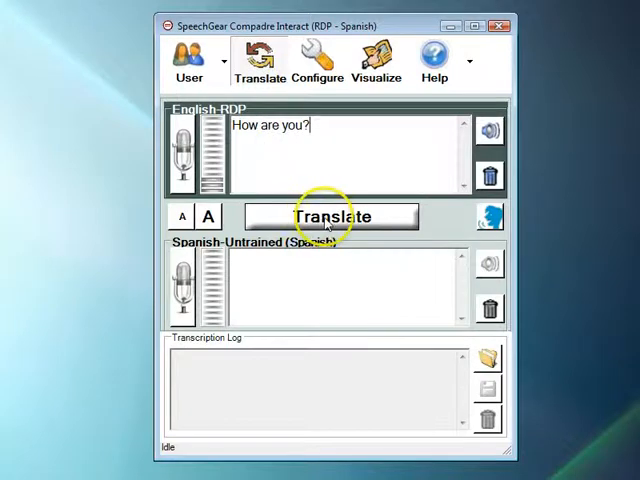
click(330, 216)
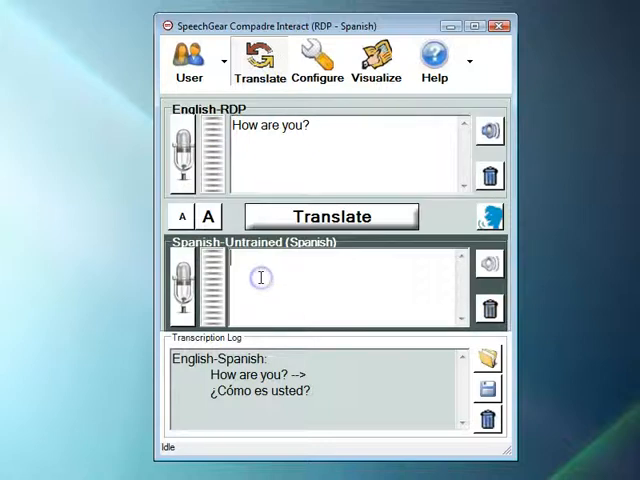
- Translate the Spanish phrase 'Muy bueno' into English, logging 'Very good'
text(Muy bueno)
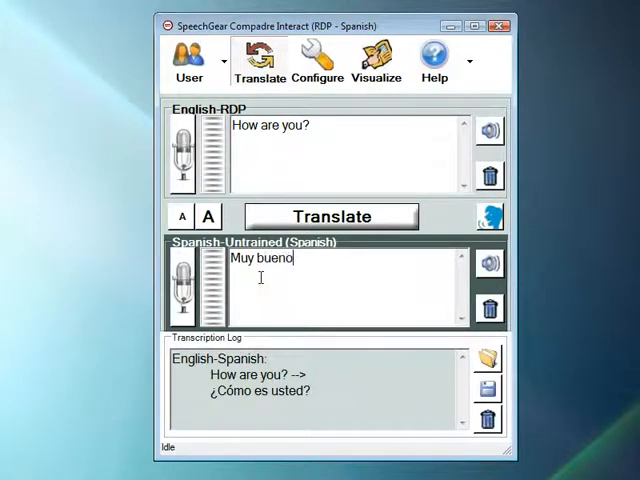
click(330, 216)
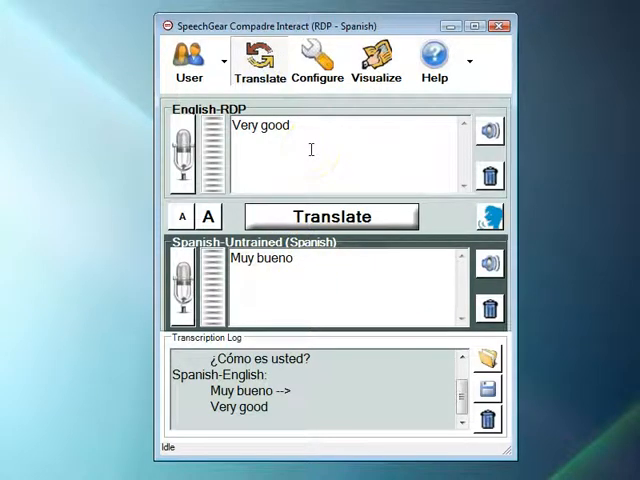
mouse_move(188, 160)
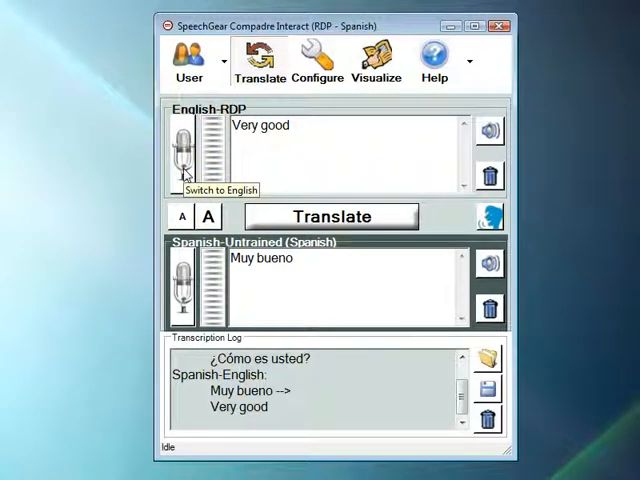
- Dictate an English sentence by microphone and have its Spanish translation logged
click(184, 148)
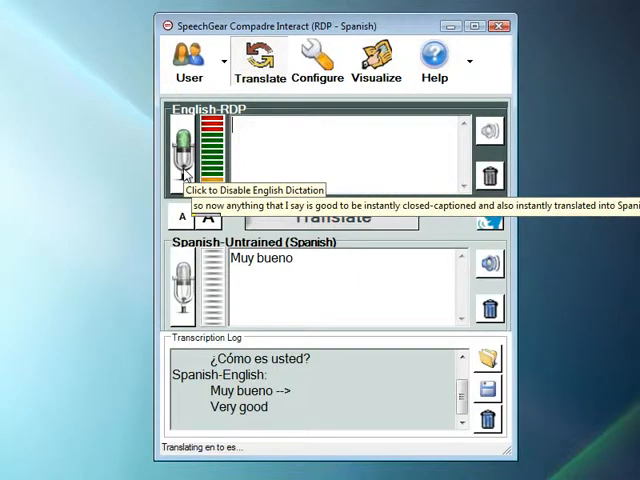
click(180, 148)
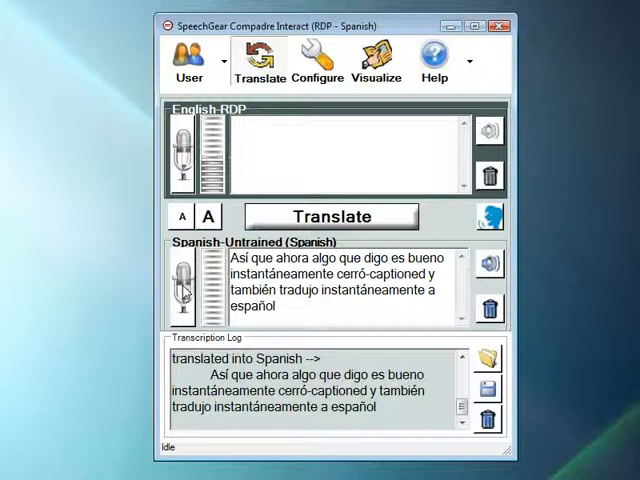
- Dictate 'No entiendo inglés' in Spanish, yielding 'I do not understand English'
click(184, 280)
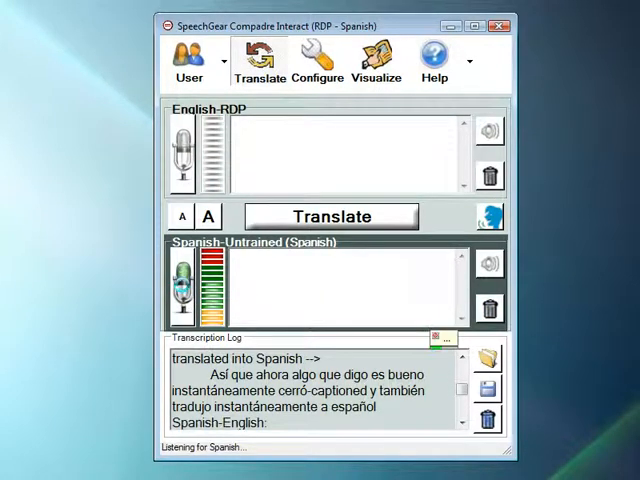
click(328, 216)
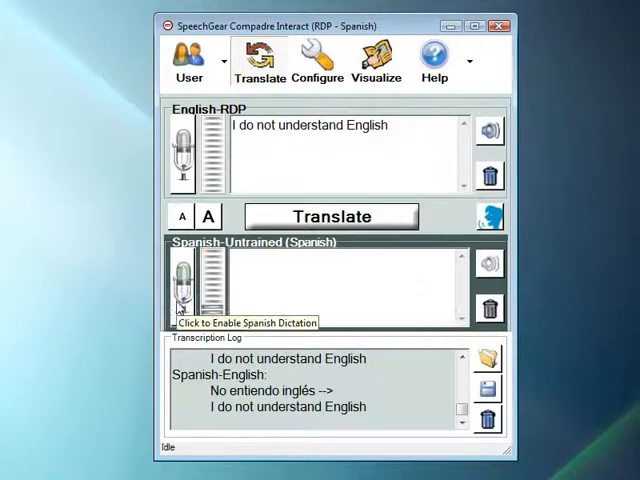
click(300, 290)
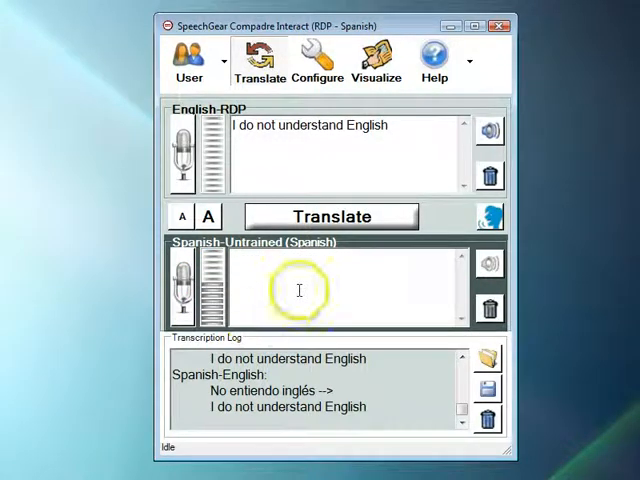
mouse_move(332, 292)
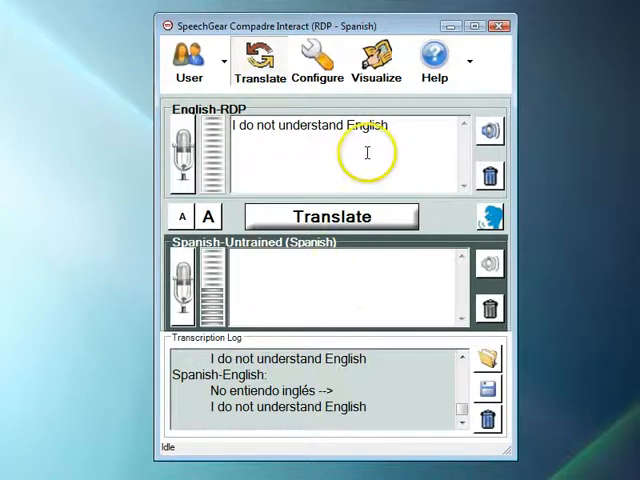
mouse_move(296, 156)
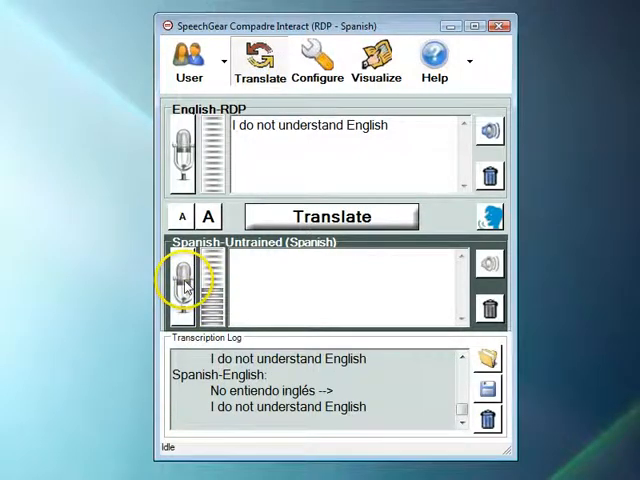
mouse_move(184, 280)
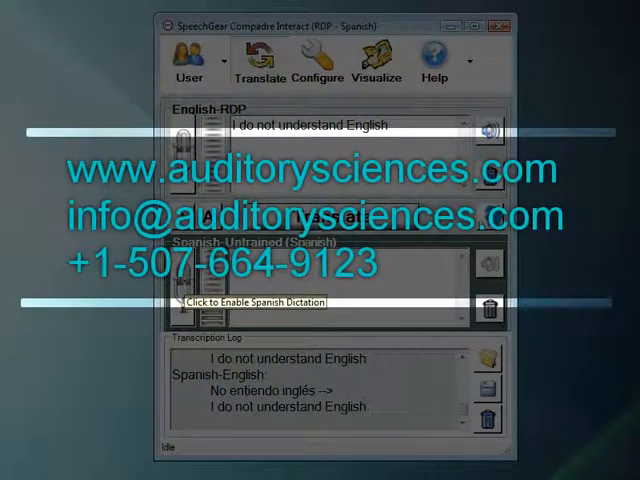